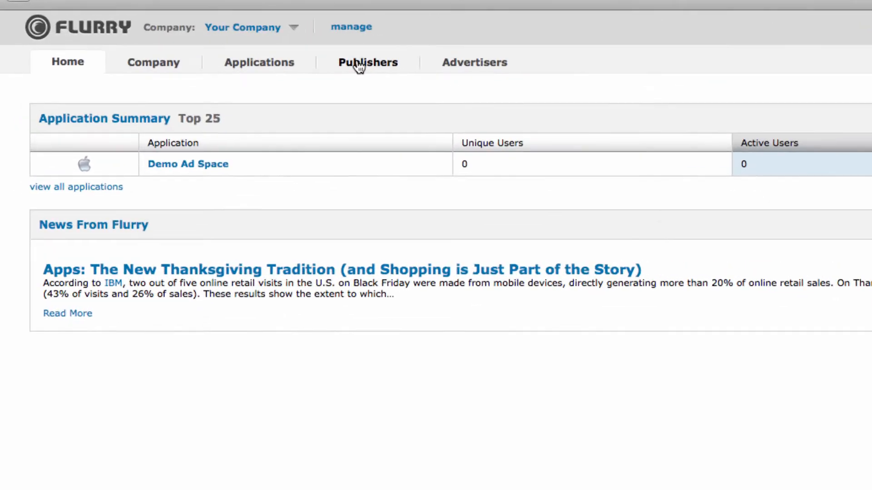
# Go to Publishers, expand Inventory, and start creating a new ad space.
pyautogui.click(367, 62)
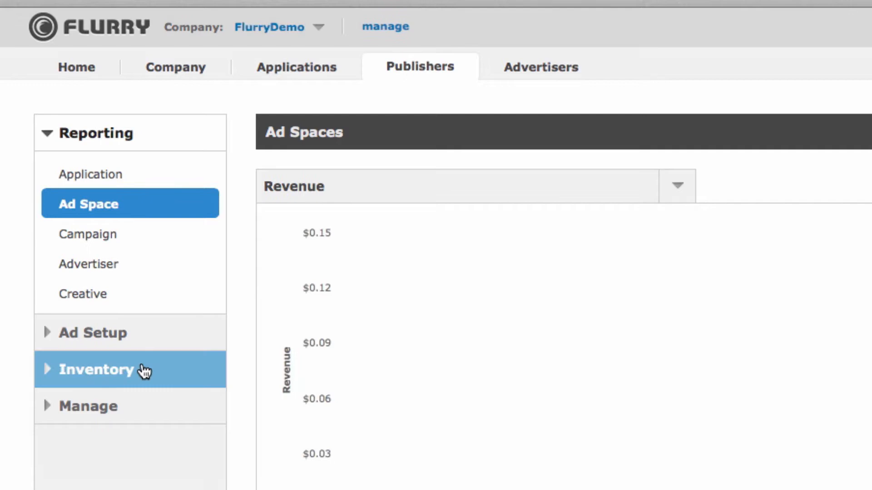
pyautogui.click(95, 370)
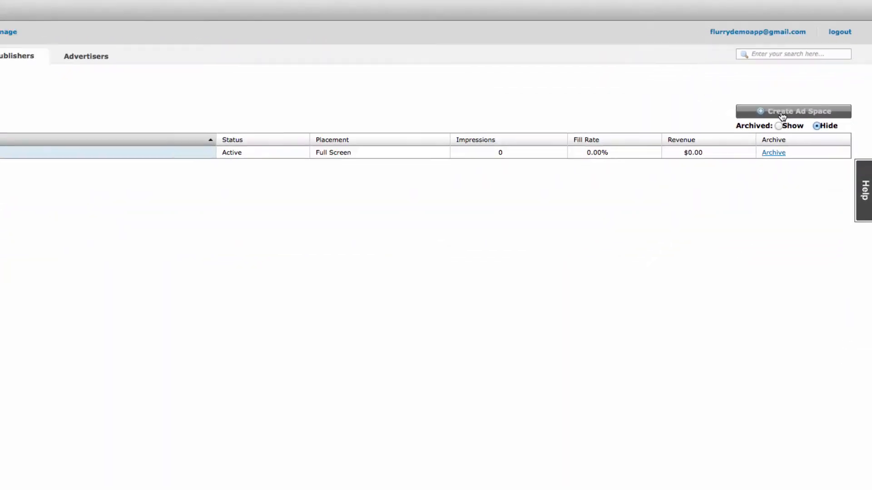
pyautogui.click(794, 110)
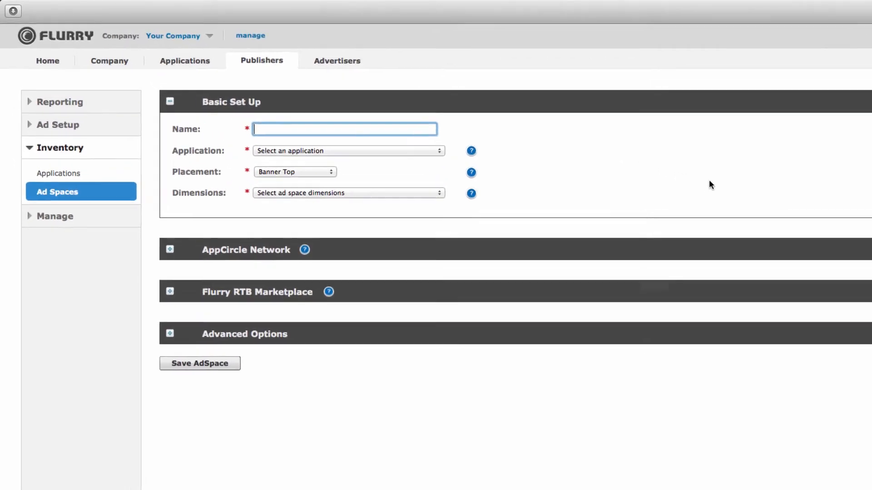
# Name the ad space 'My Ad Space'.
pyautogui.write('My Ad')
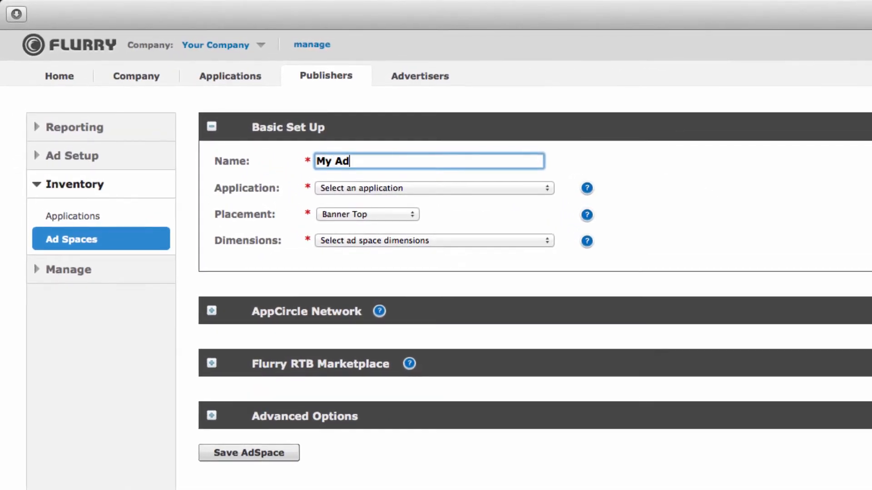
pyautogui.write('Spac')
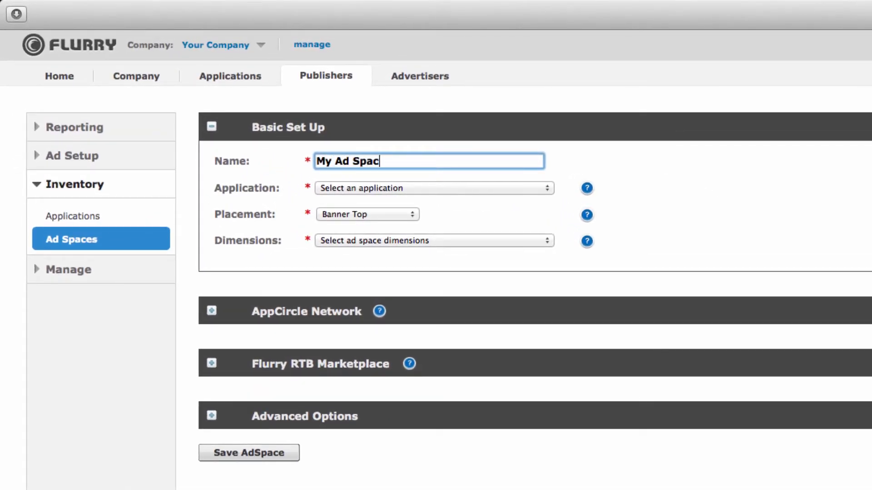
pyautogui.write('e')
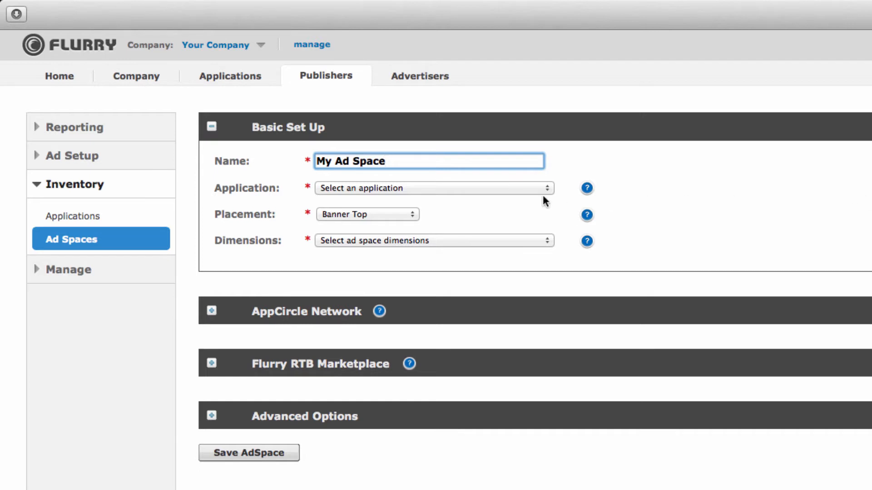
pyautogui.moveTo(539, 201)
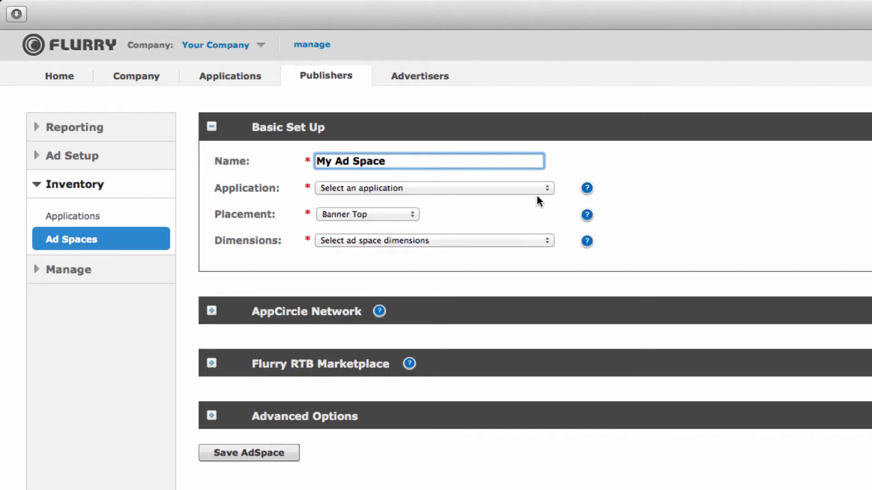
# Link it to Demo App with a Full Screen placement.
pyautogui.click(434, 188)
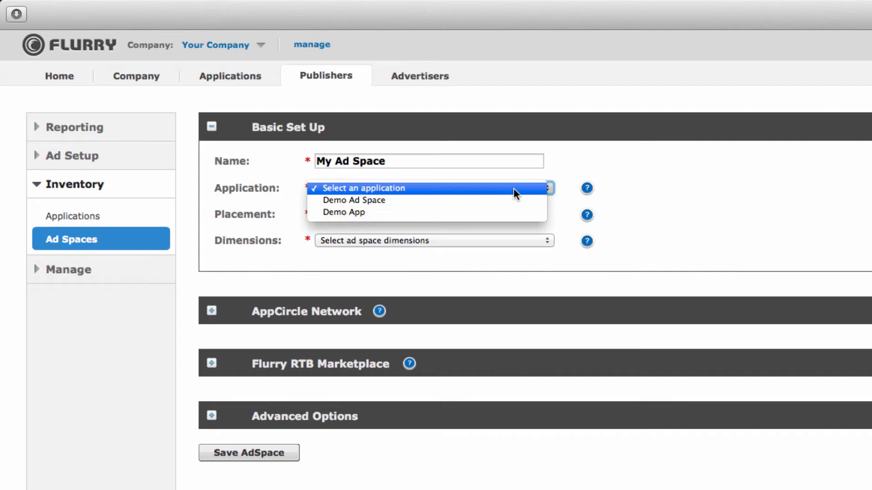
pyautogui.click(344, 212)
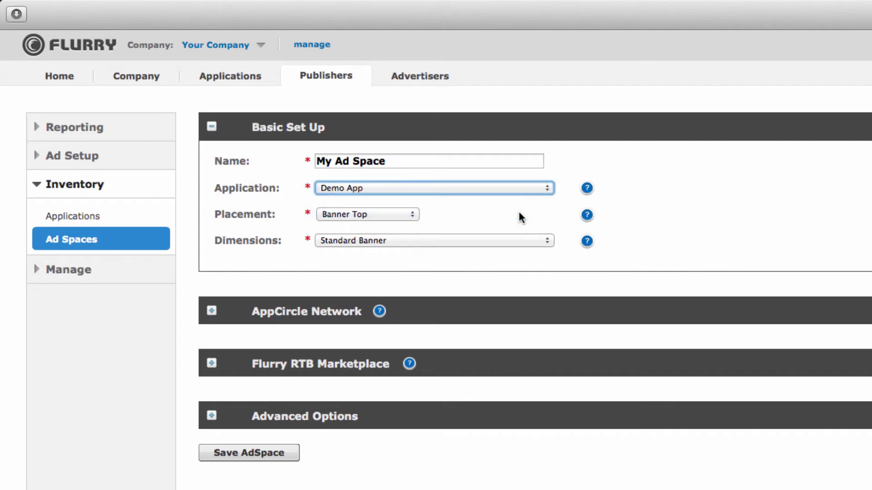
pyautogui.moveTo(414, 223)
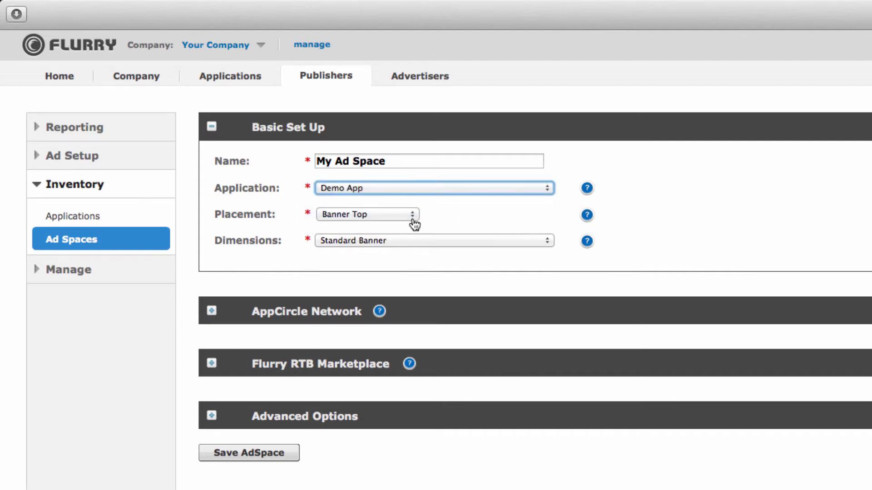
pyautogui.click(366, 214)
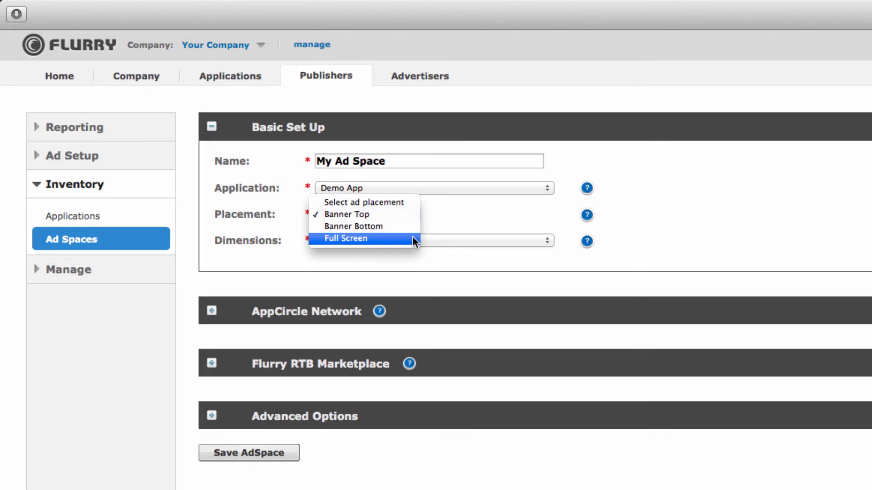
pyautogui.click(345, 238)
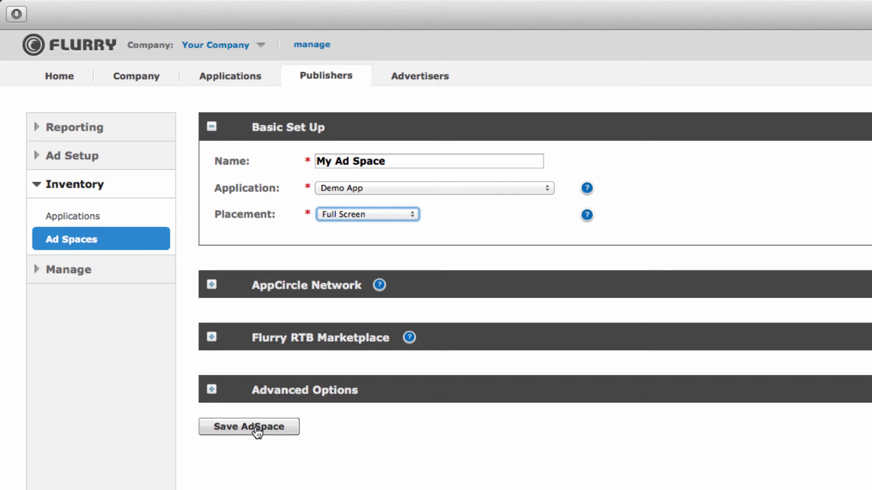
# Save the ad space and view the success message with its integration code snippet.
pyautogui.click(249, 427)
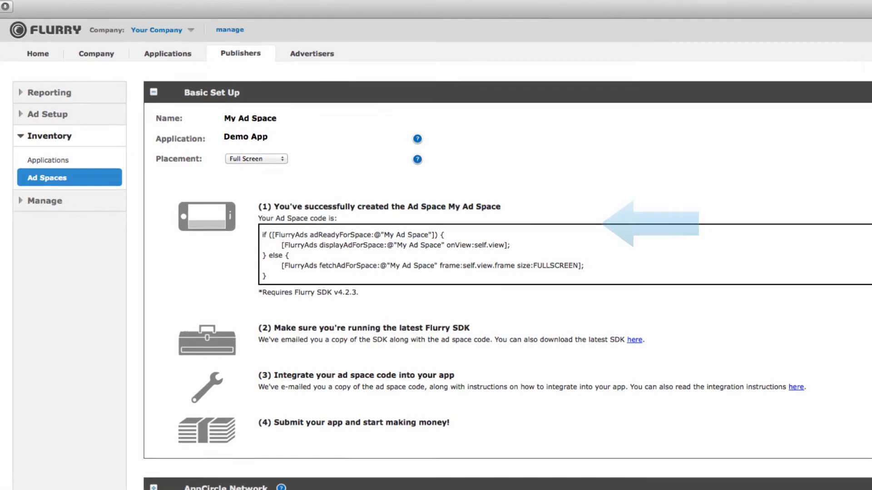
pyautogui.scroll(-3)
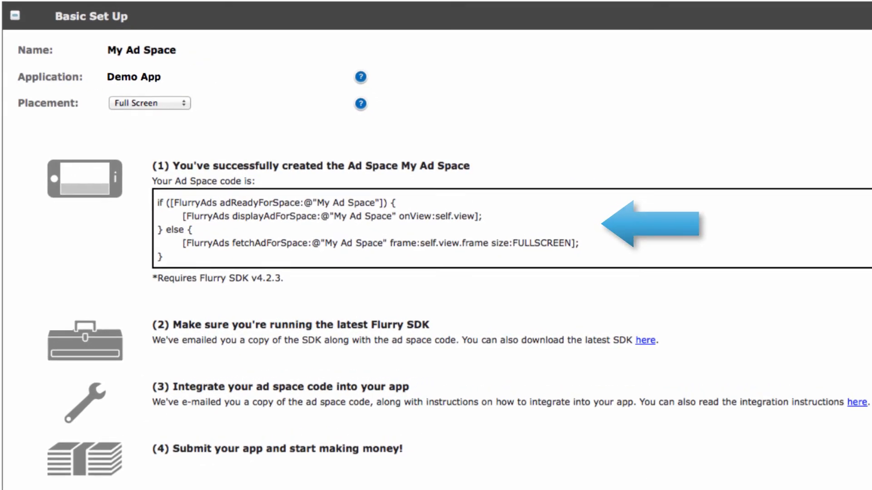